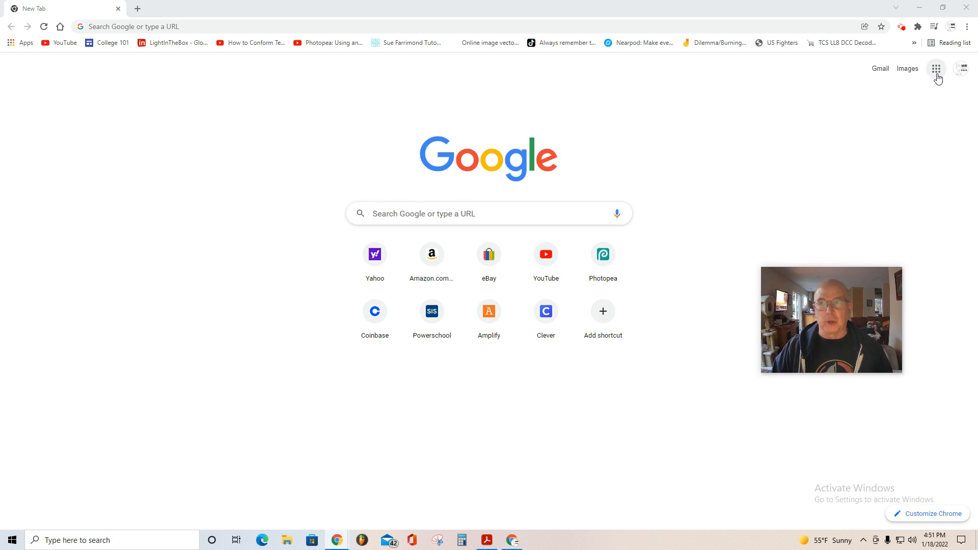
mouse_move(937, 68)
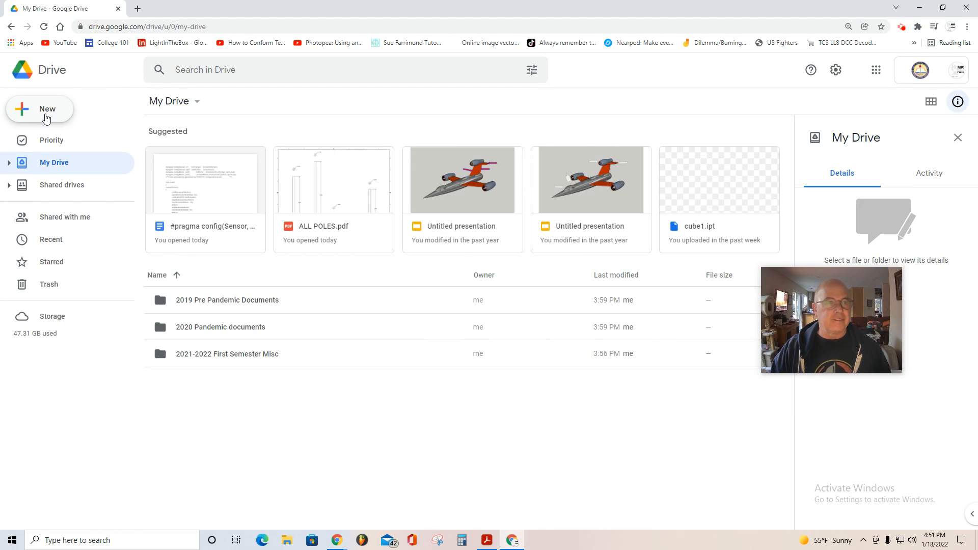
Create a new folder named 'Playground' from the New menu in My Drive.
left_click(39, 109)
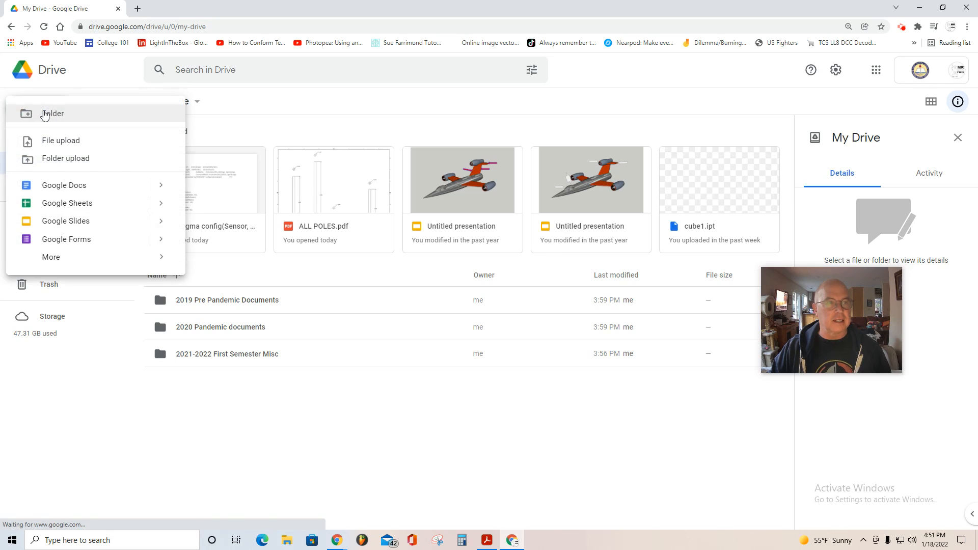
left_click(53, 114)
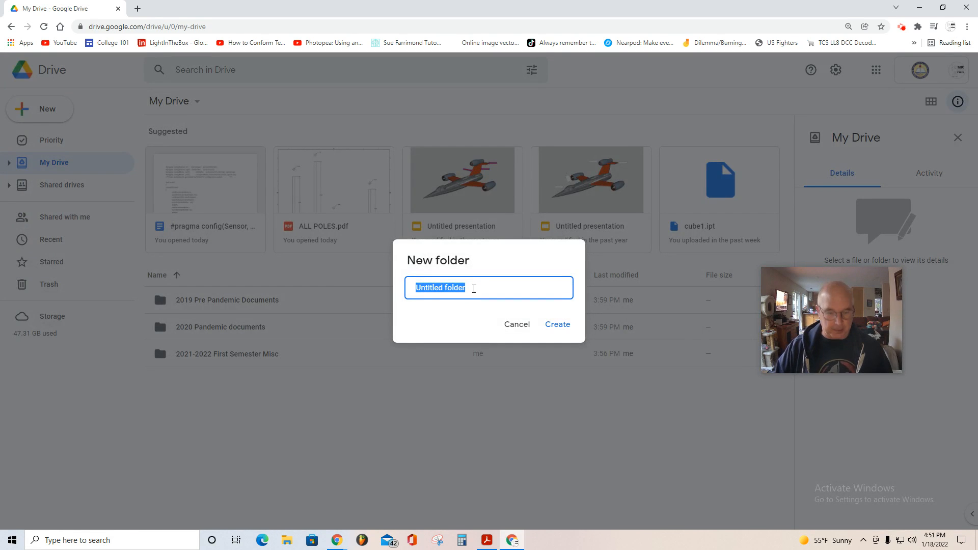
type("P")
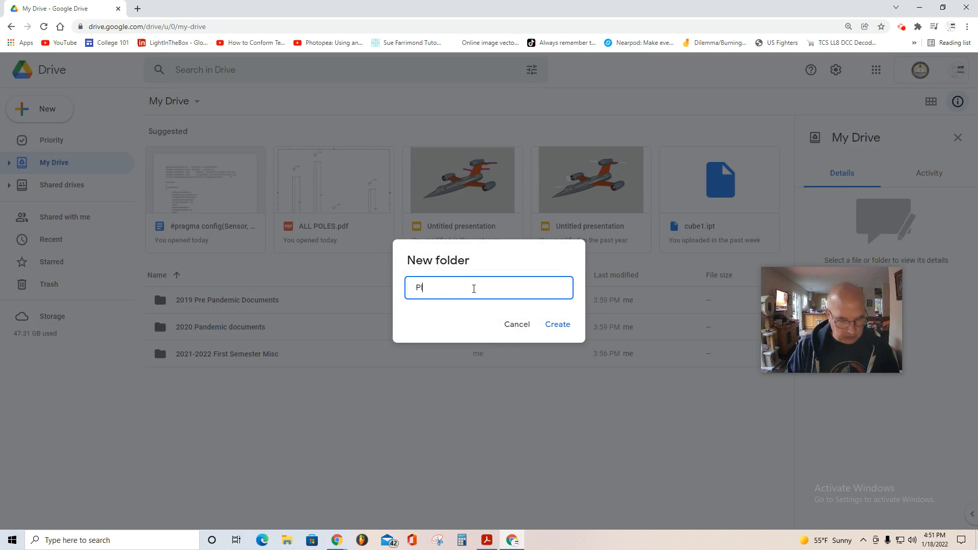
type("laygr")
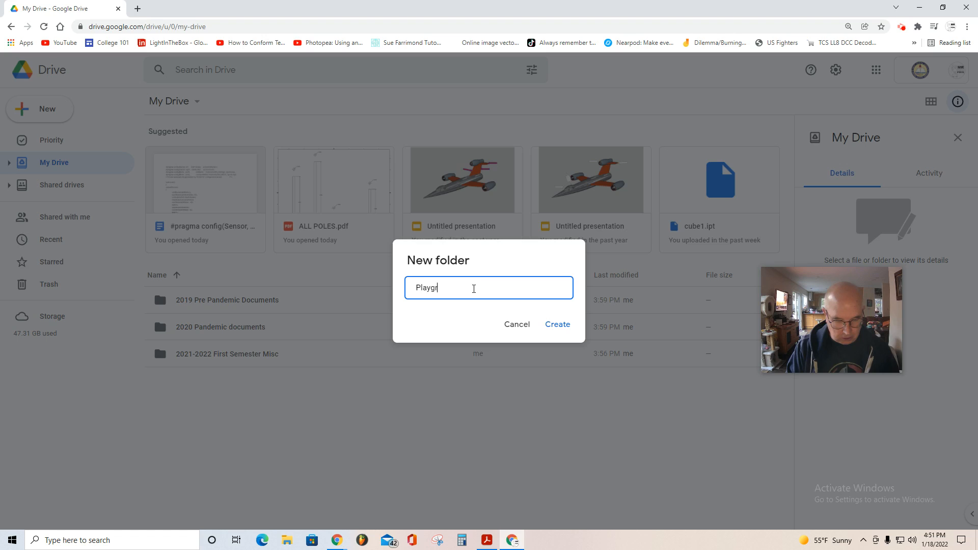
type("ound")
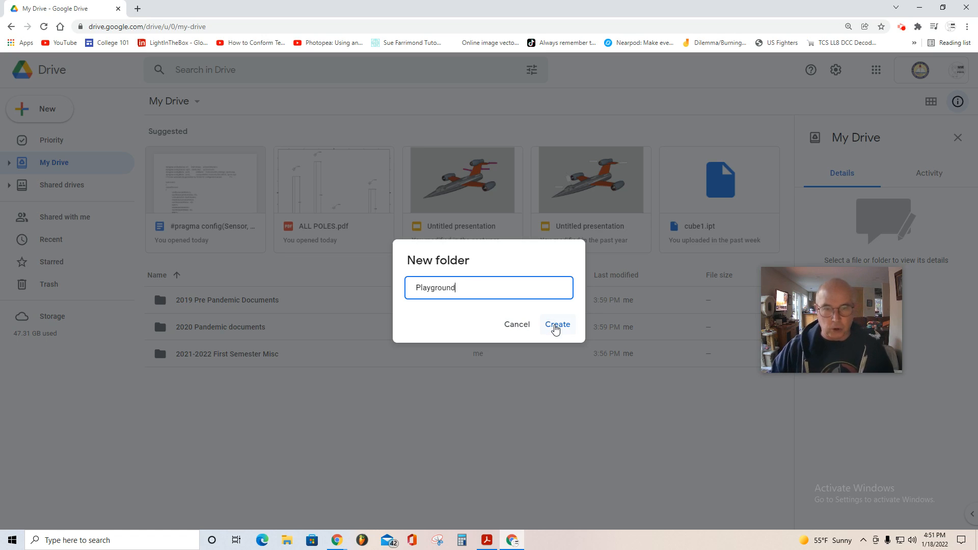
left_click(556, 324)
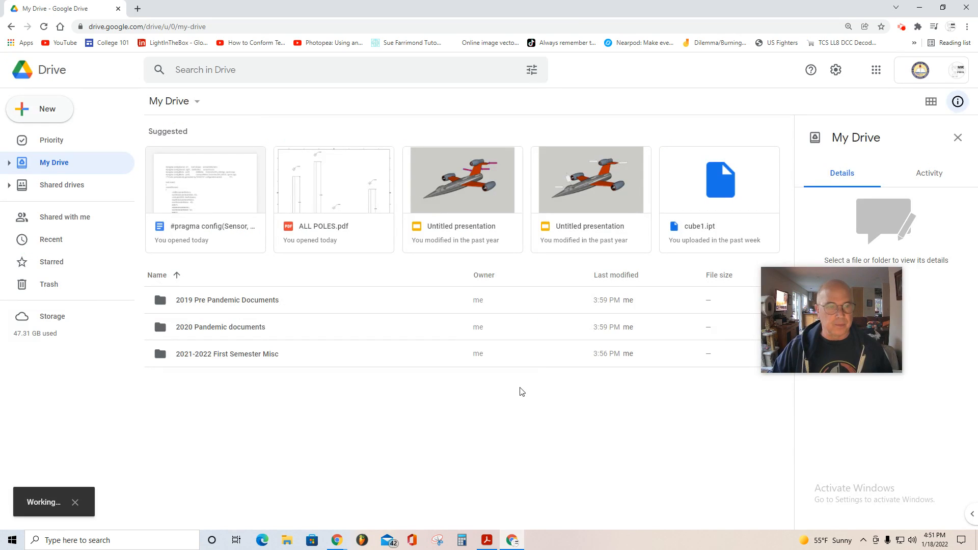
Select the new Playground folder to show its details below the existing folders.
left_click(194, 380)
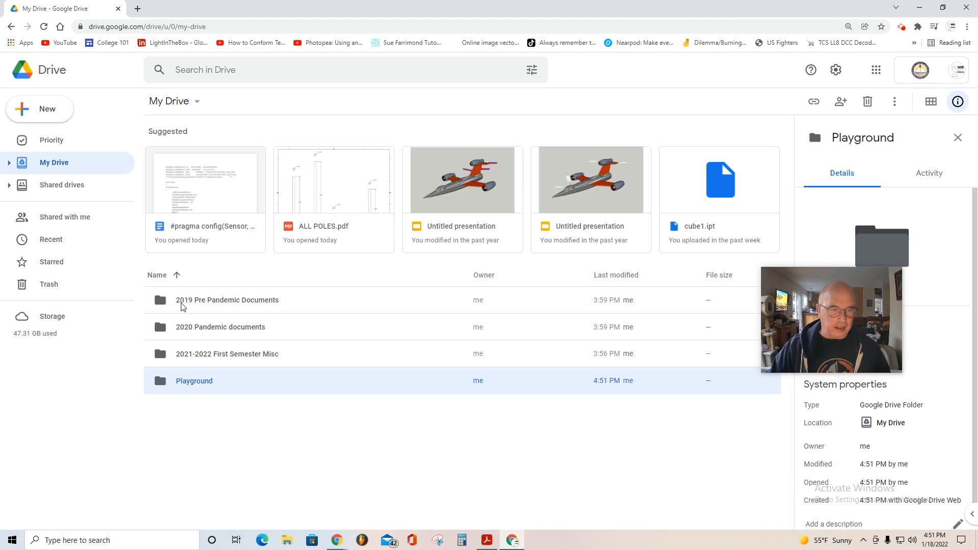
mouse_move(227, 300)
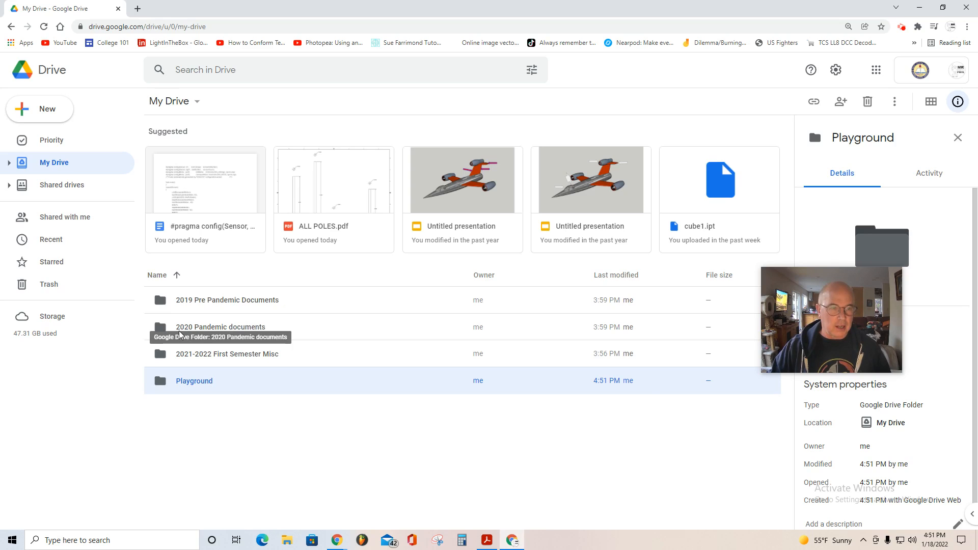
mouse_move(181, 360)
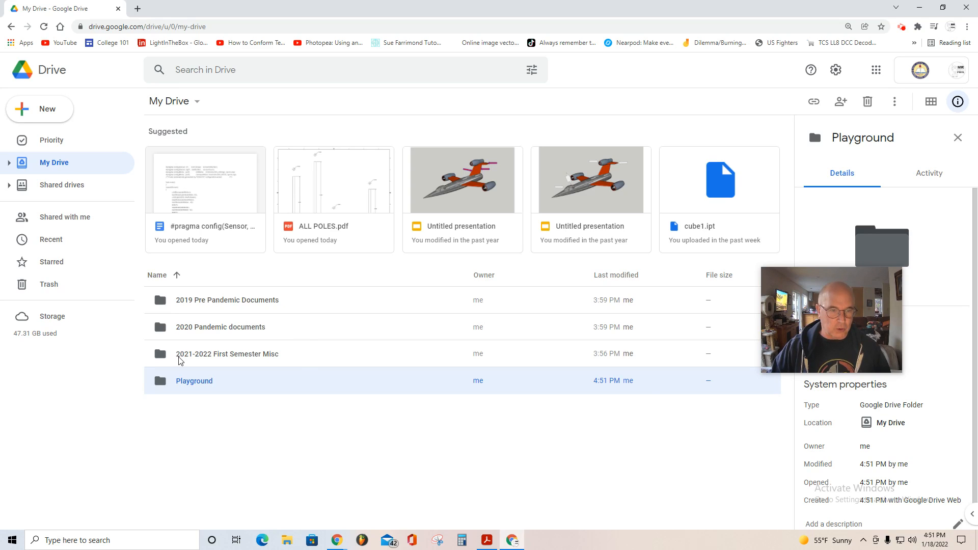
mouse_move(227, 353)
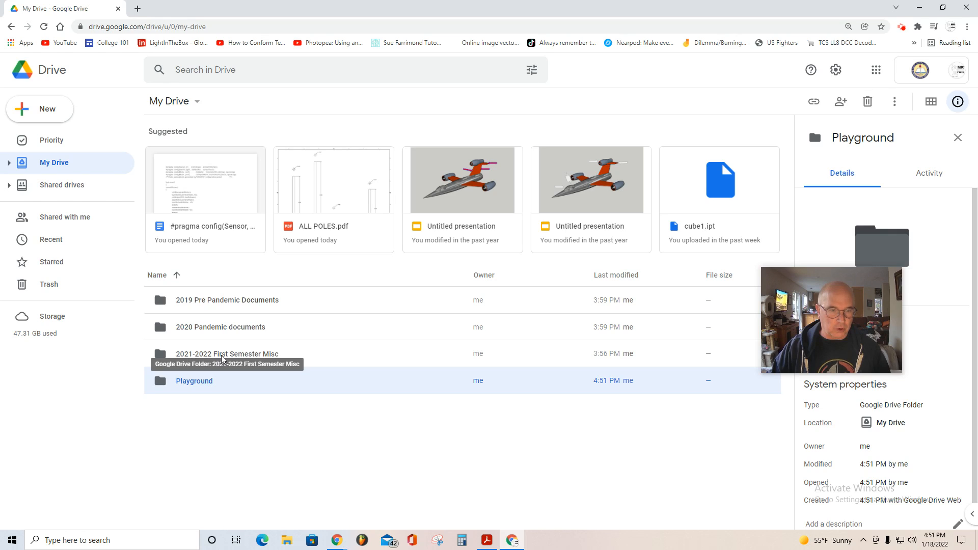
mouse_move(235, 474)
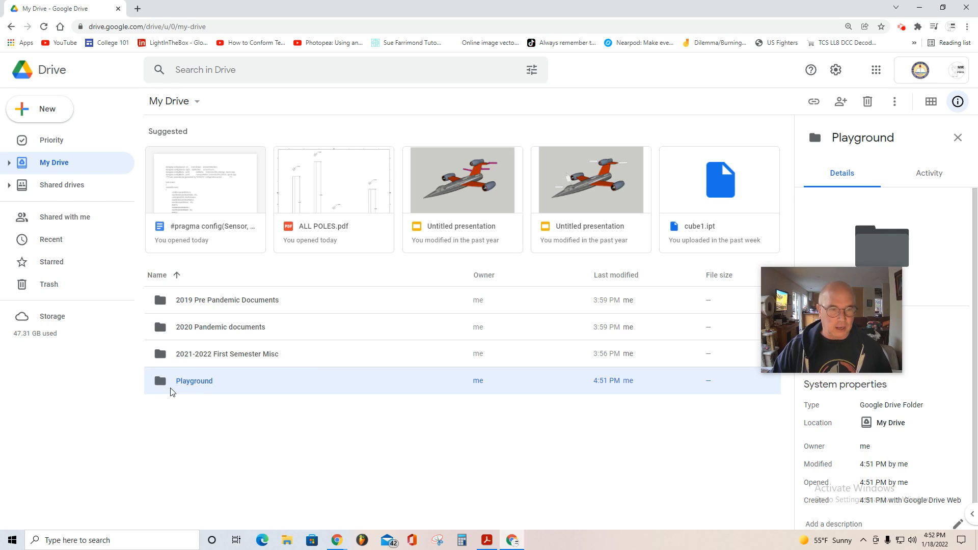
mouse_move(294, 467)
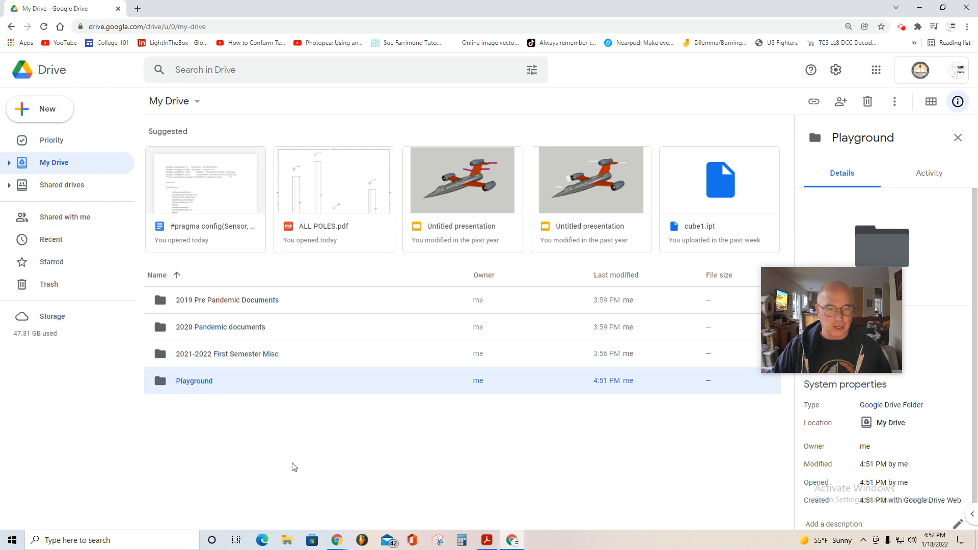